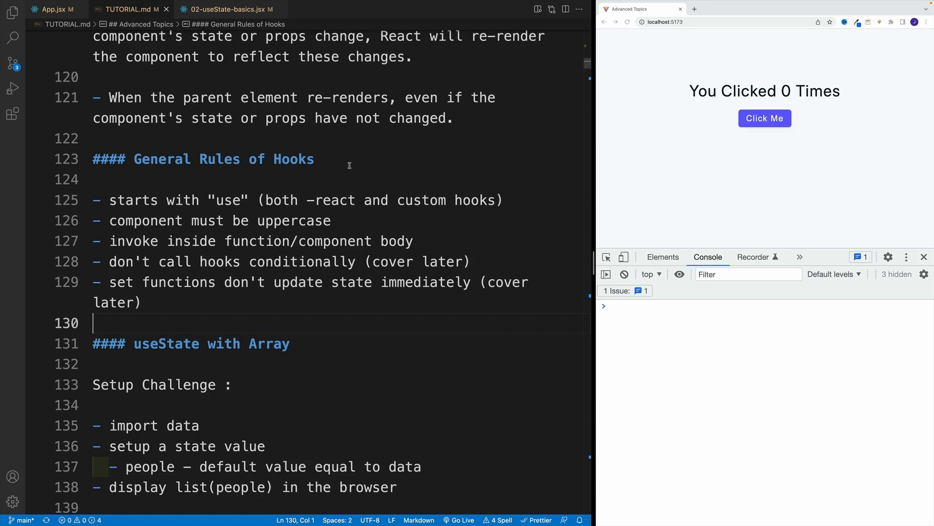
Highlight the hook rules in TUTORIAL.md, then switch to 02-useState-basics.jsx.
{"action": "left_click_drag", "start_coordinate": [110, 221], "coordinate": [272, 220]}
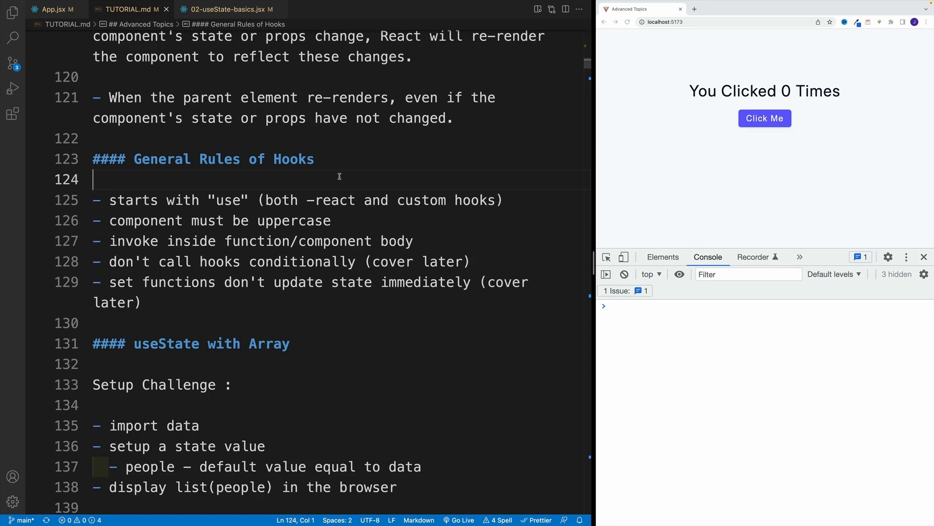
{"action": "left_click", "coordinate": [226, 9]}
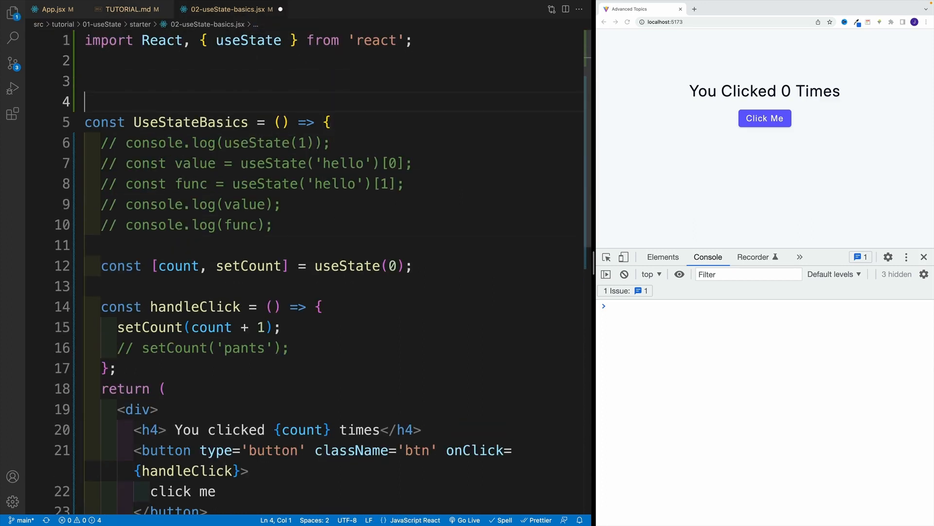
Add useState('hello') above the component to show the Invalid hook call error, then delete it.
{"action": "type", "text": "use"}
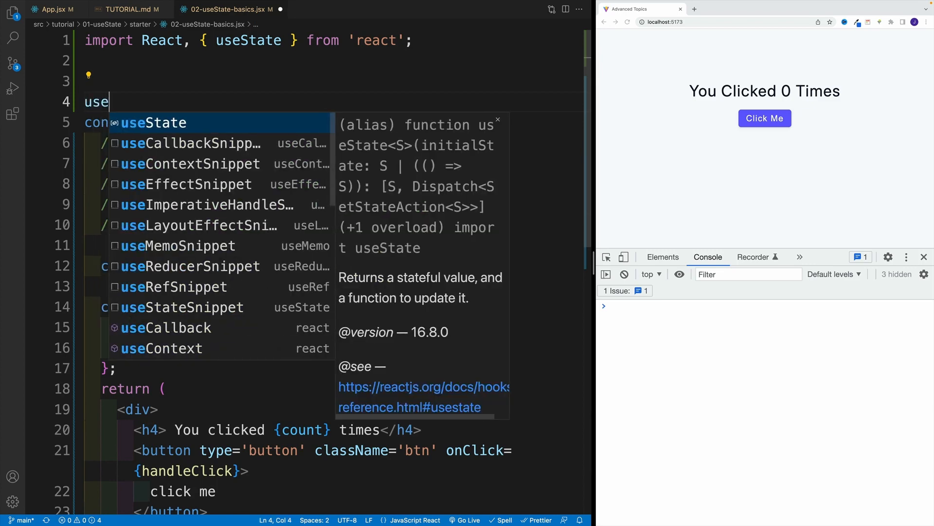
{"action": "type", "text": "State('"}
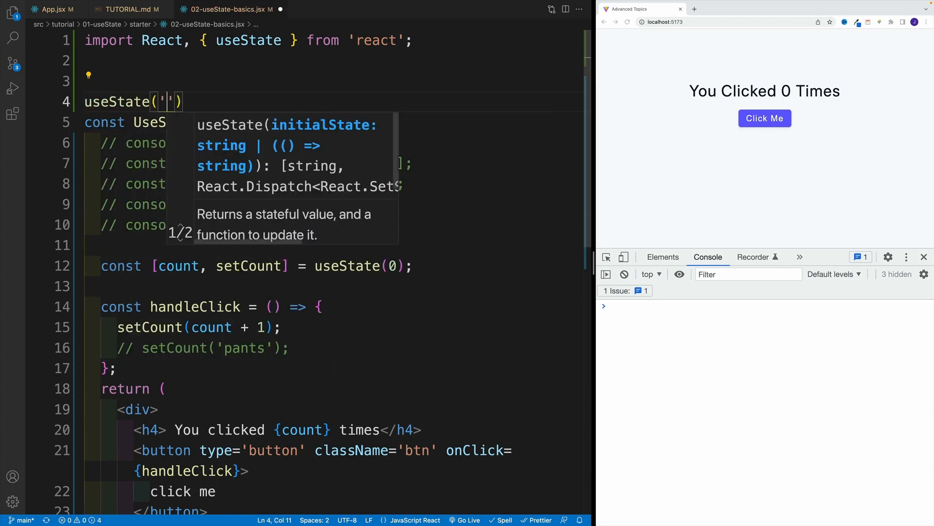
{"action": "type", "text": "hello"}
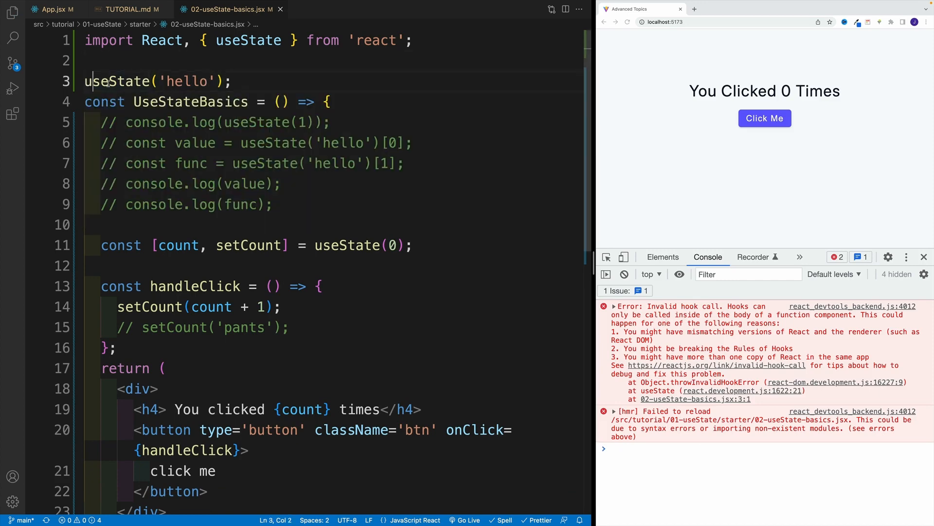
{"action": "key", "text": "Backspace"}
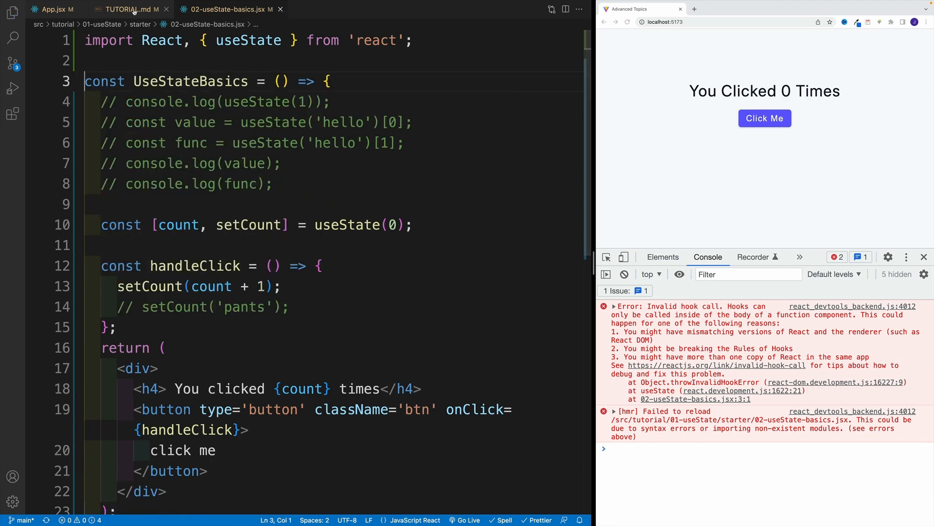
{"action": "left_click", "coordinate": [127, 9]}
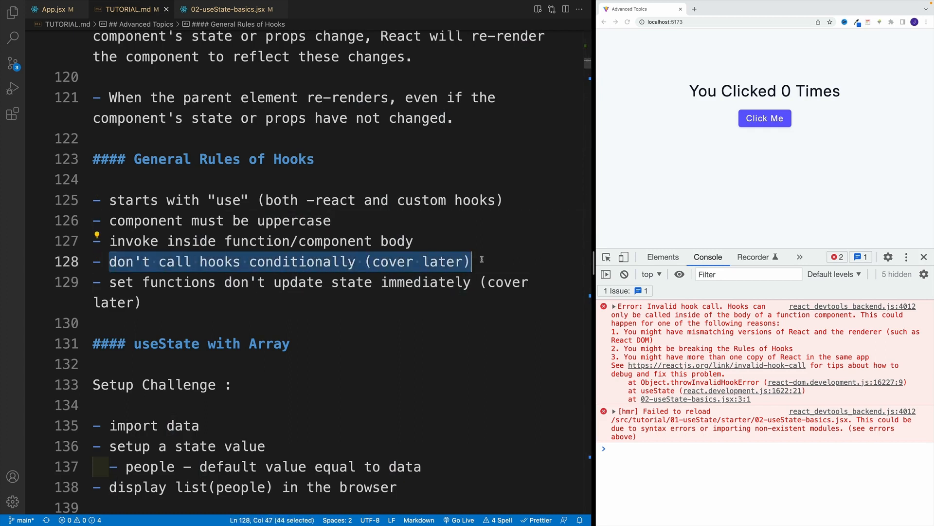
{"action": "left_click", "coordinate": [142, 303]}
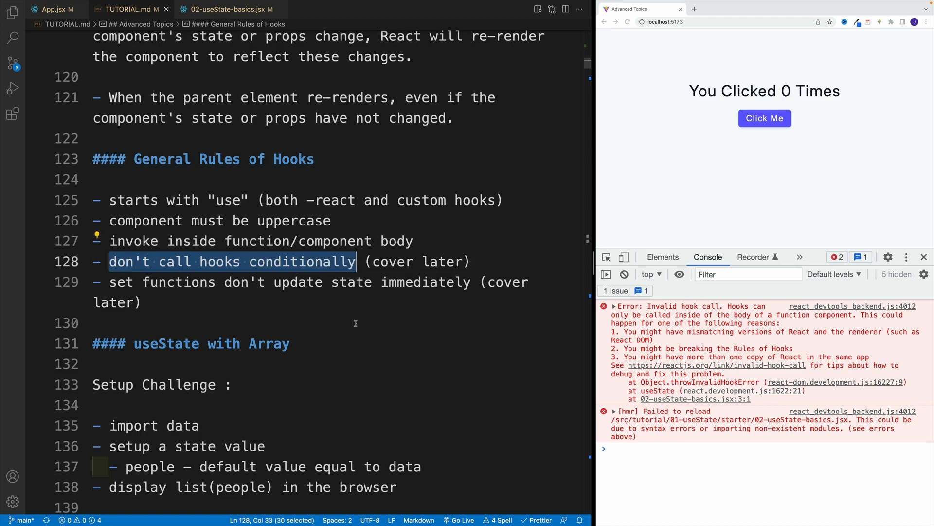
{"action": "left_click", "coordinate": [95, 322]}
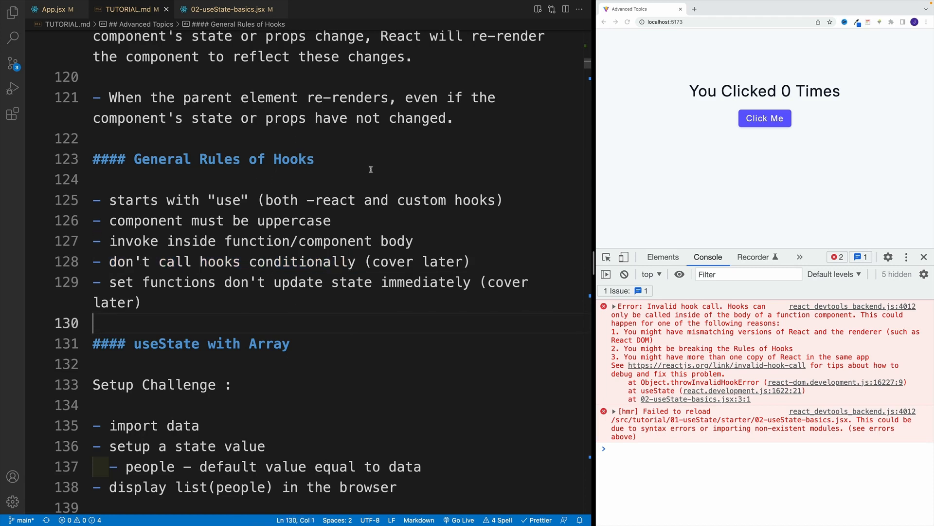
{"action": "double_click", "coordinate": [118, 261]}
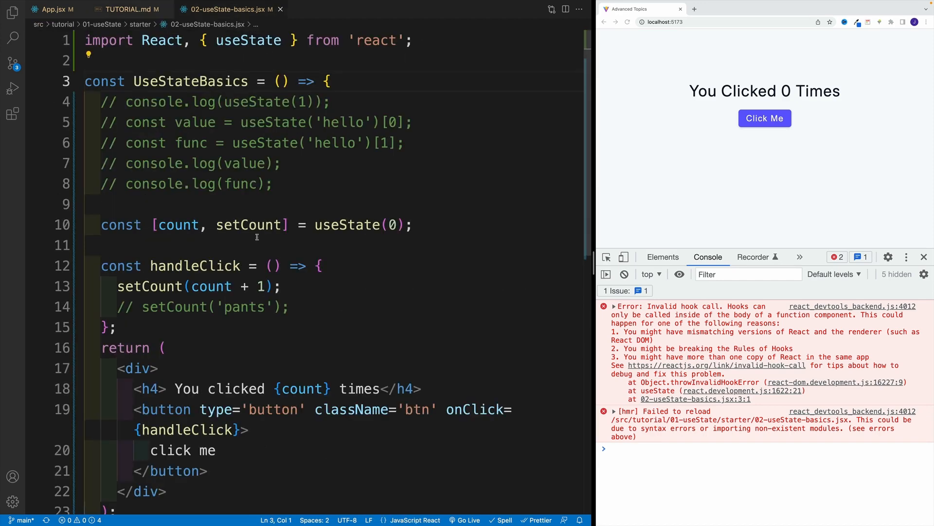
{"action": "type", "text": "if(){"}
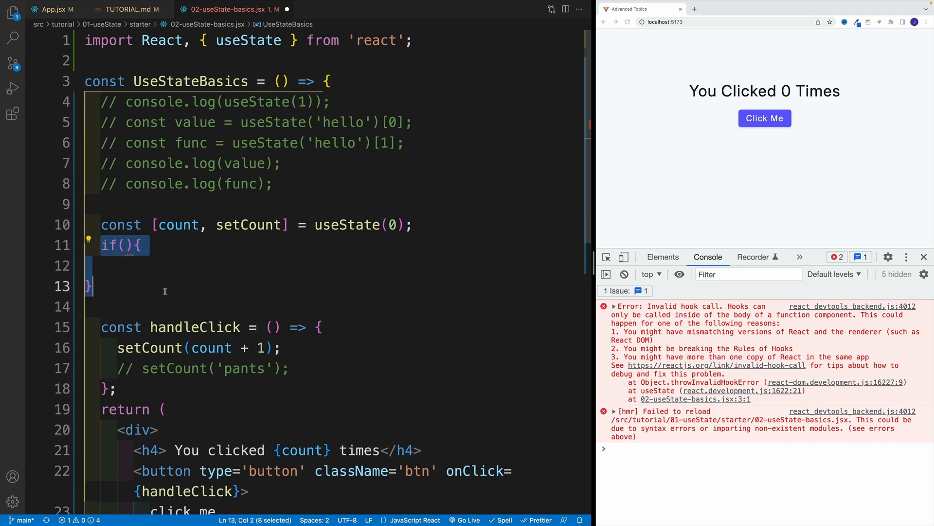
{"action": "key", "text": "Delete"}
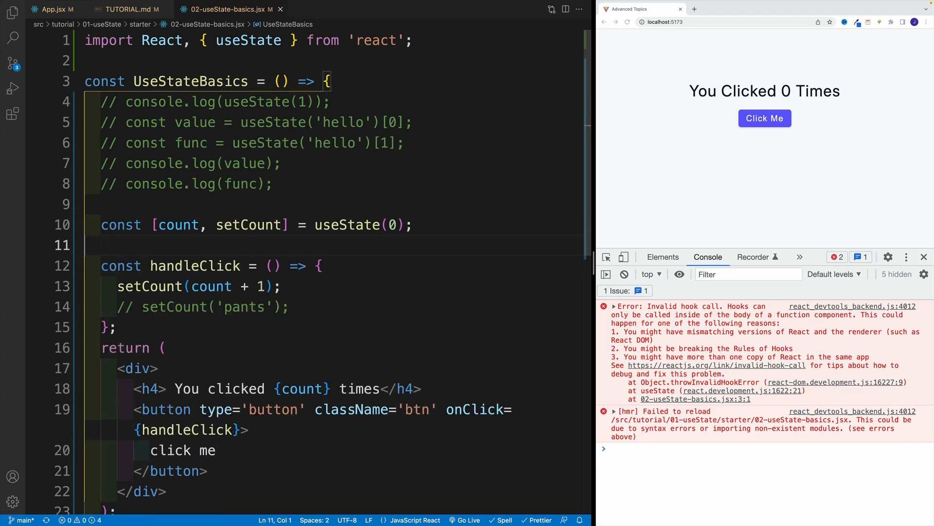
{"action": "left_click", "coordinate": [127, 8]}
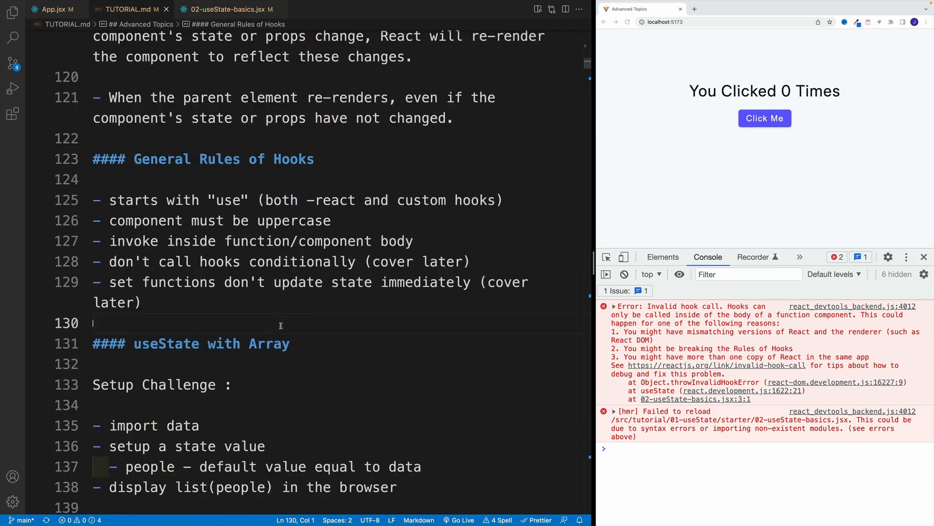
{"action": "mouse_move", "coordinate": [254, 314]}
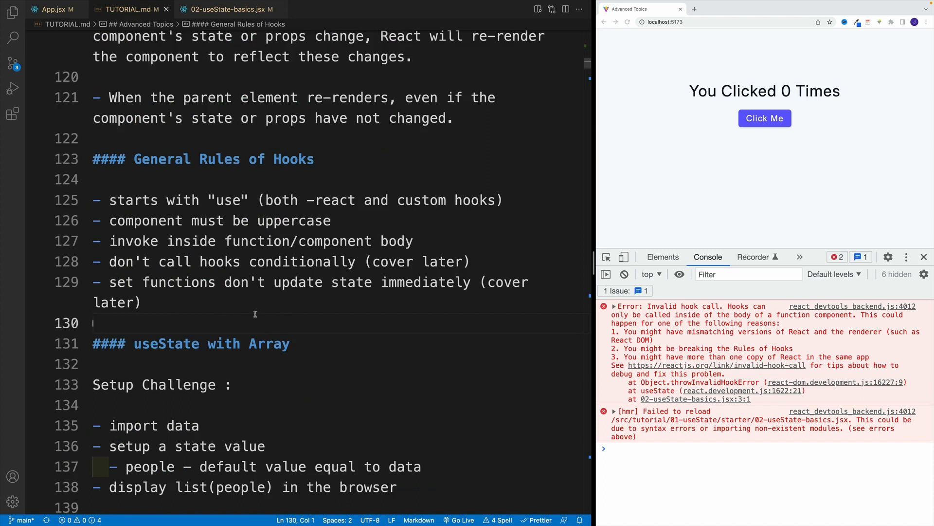
{"action": "left_click", "coordinate": [141, 302]}
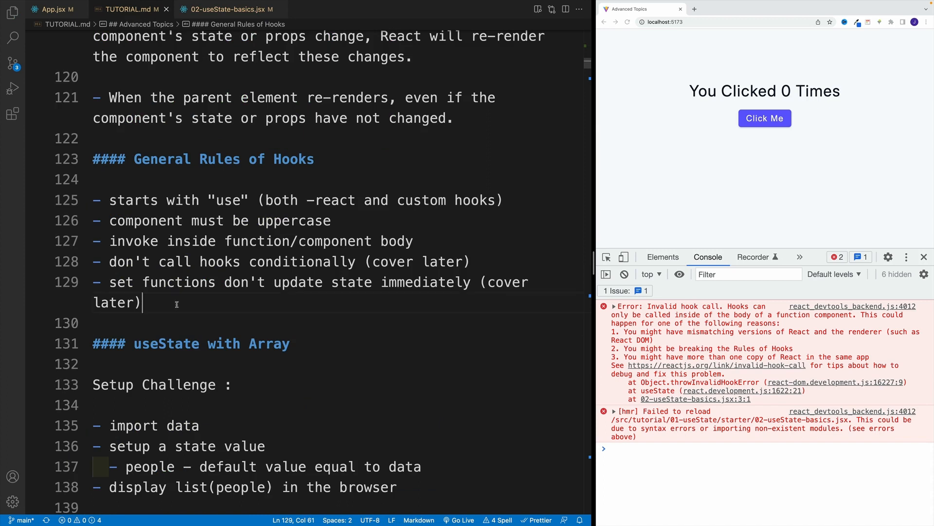
{"action": "left_click_drag", "start_coordinate": [275, 282], "coordinate": [458, 282]}
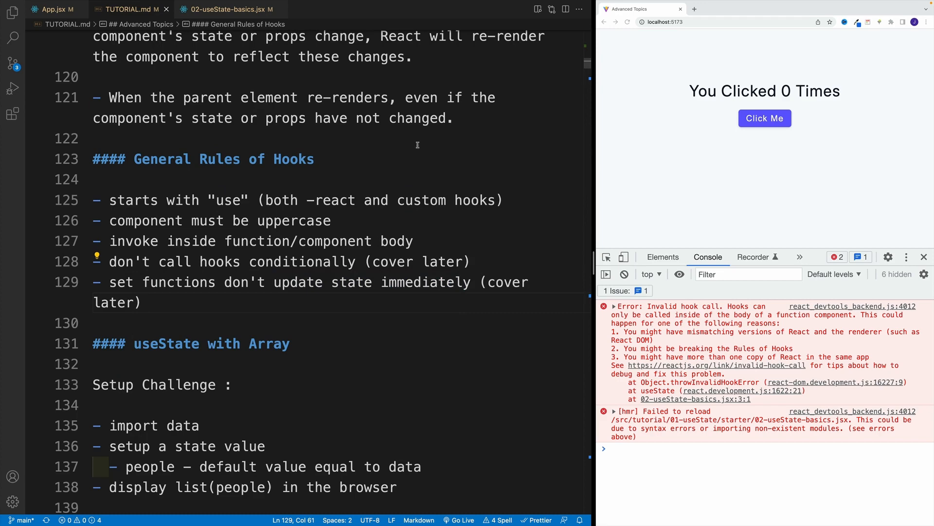
{"action": "left_click", "coordinate": [226, 9]}
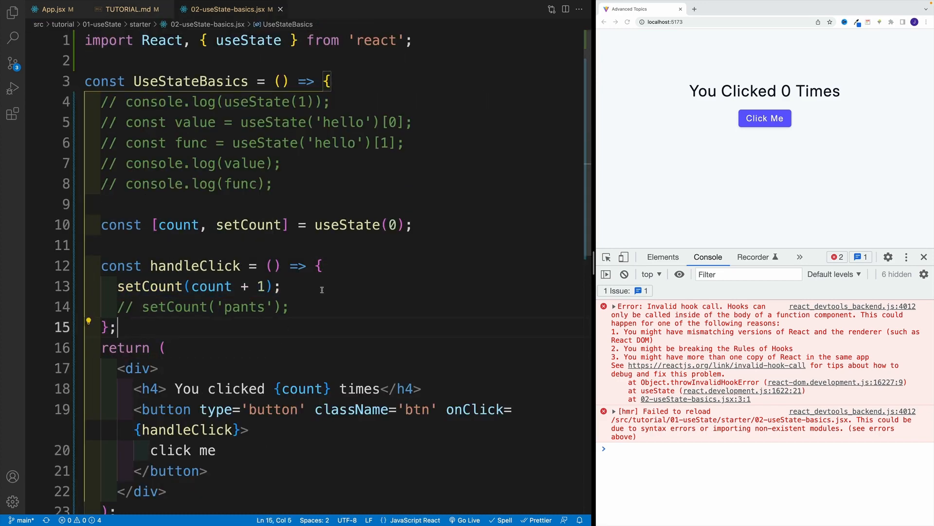
Add console.log(count) after setCount, click Click Me once: page shows 1, console logs 0.
{"action": "type", "text": "log"}
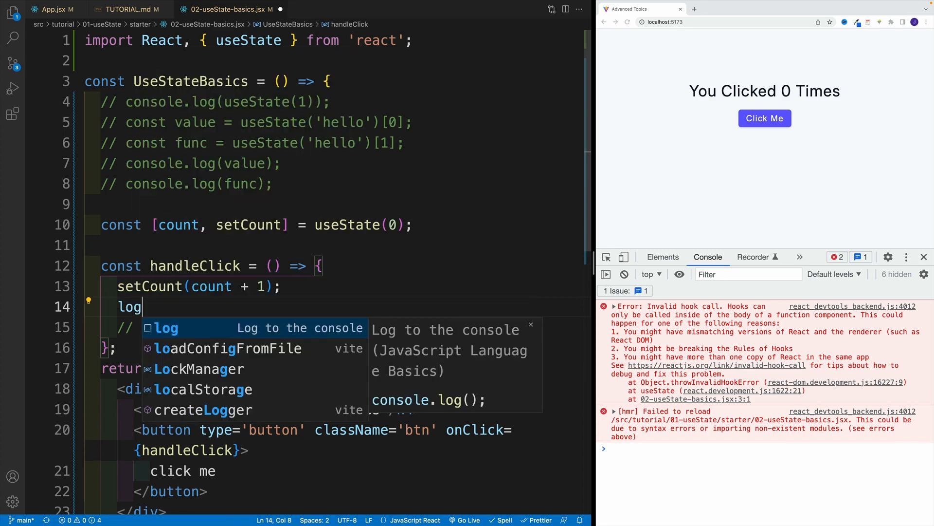
{"action": "type", "text": "console.log(count);"}
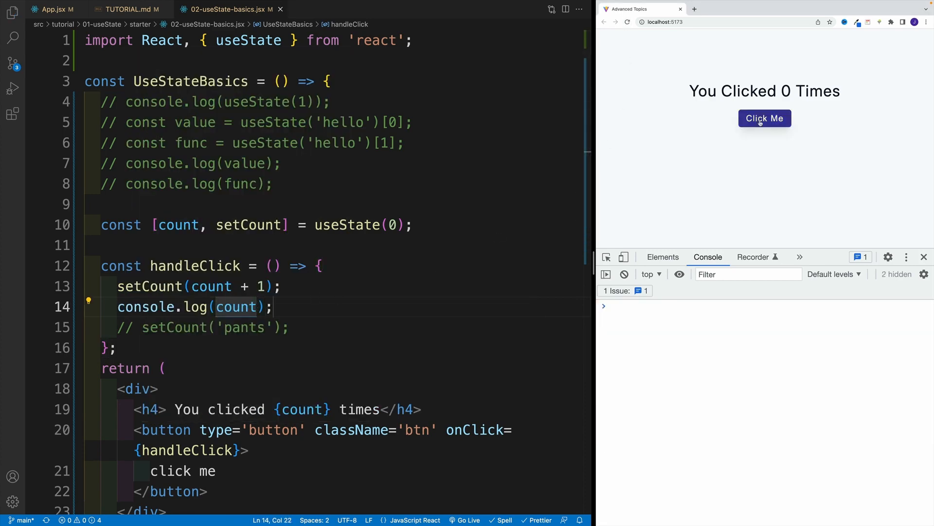
{"action": "left_click", "coordinate": [764, 117]}
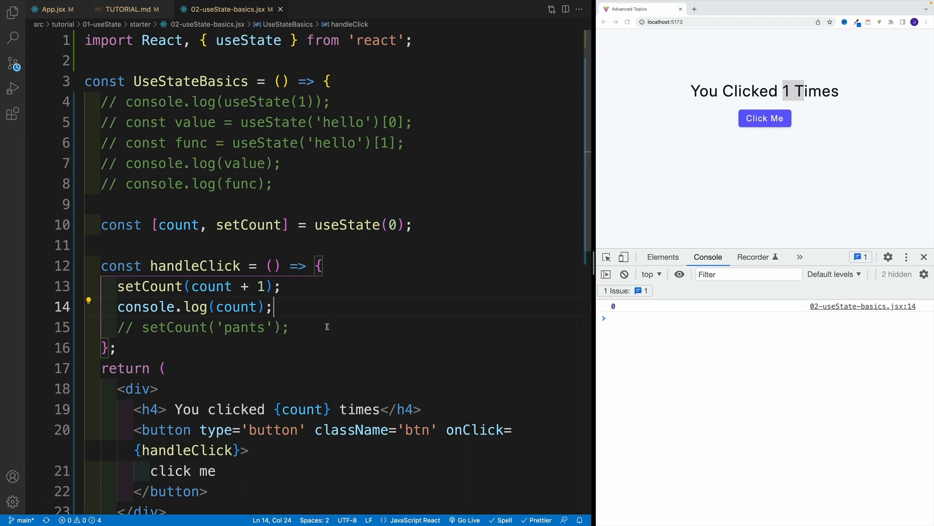
{"action": "left_click_drag", "start_coordinate": [118, 306], "coordinate": [273, 306]}
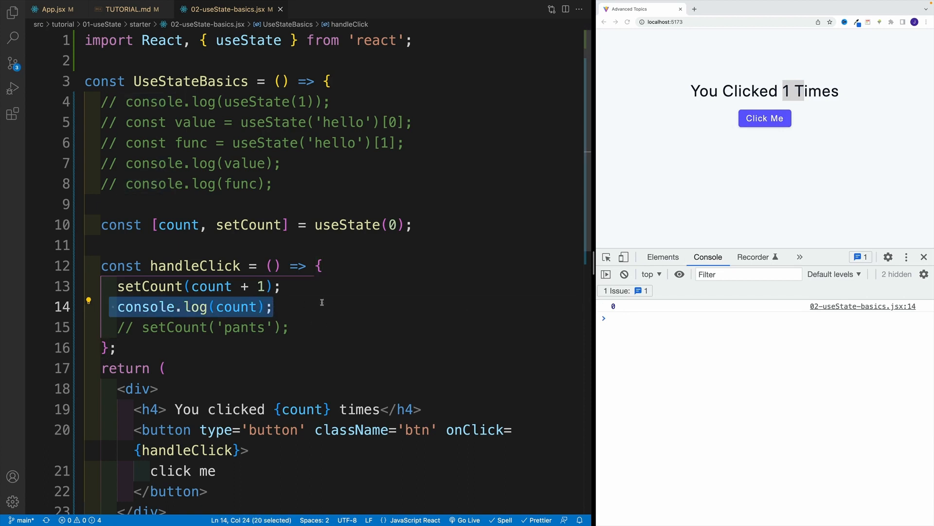